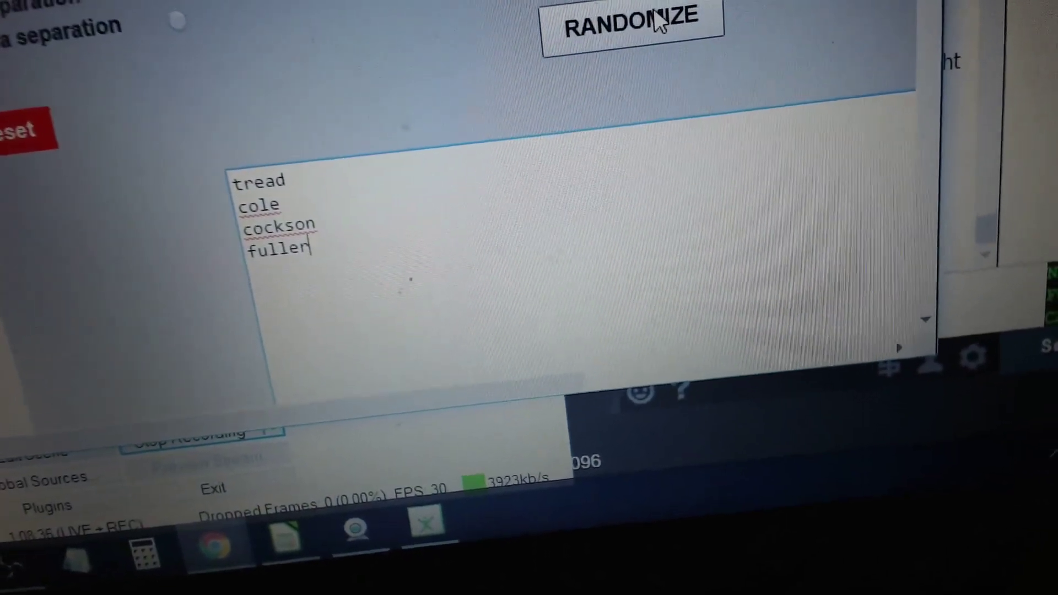
Randomize tread, cole, cockson and fuller into a numbered order, then reshuffle twice.
{"action": "left_click", "coordinate": [657, 25]}
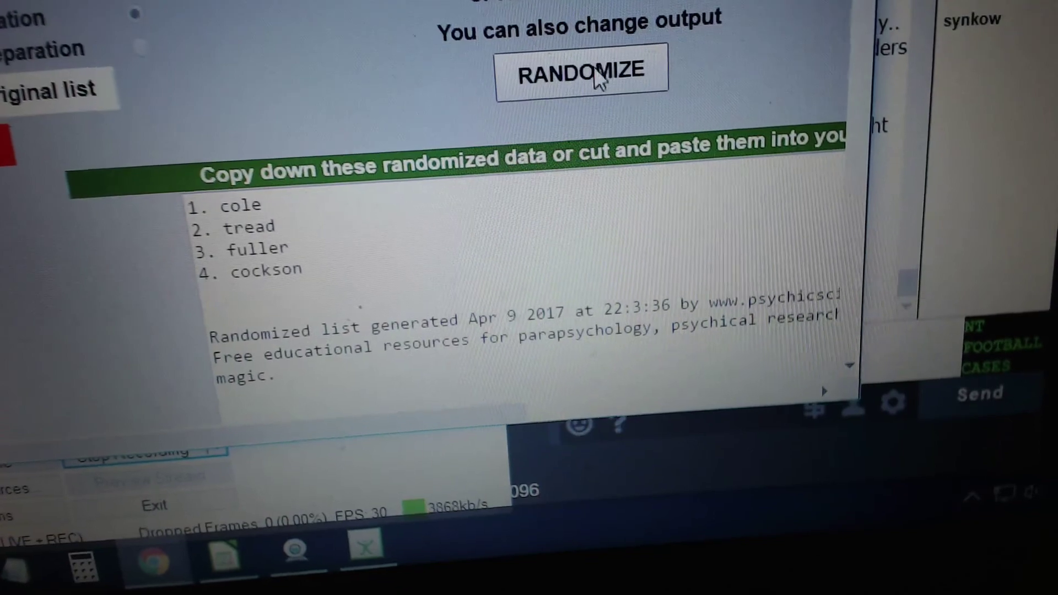
{"action": "left_click", "coordinate": [597, 78]}
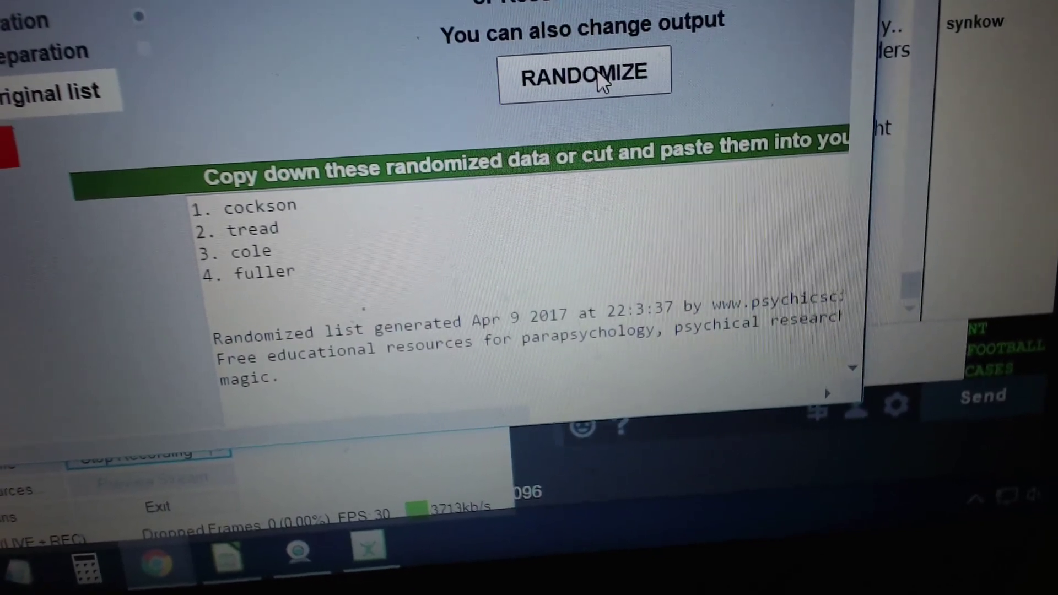
{"action": "left_click", "coordinate": [600, 80]}
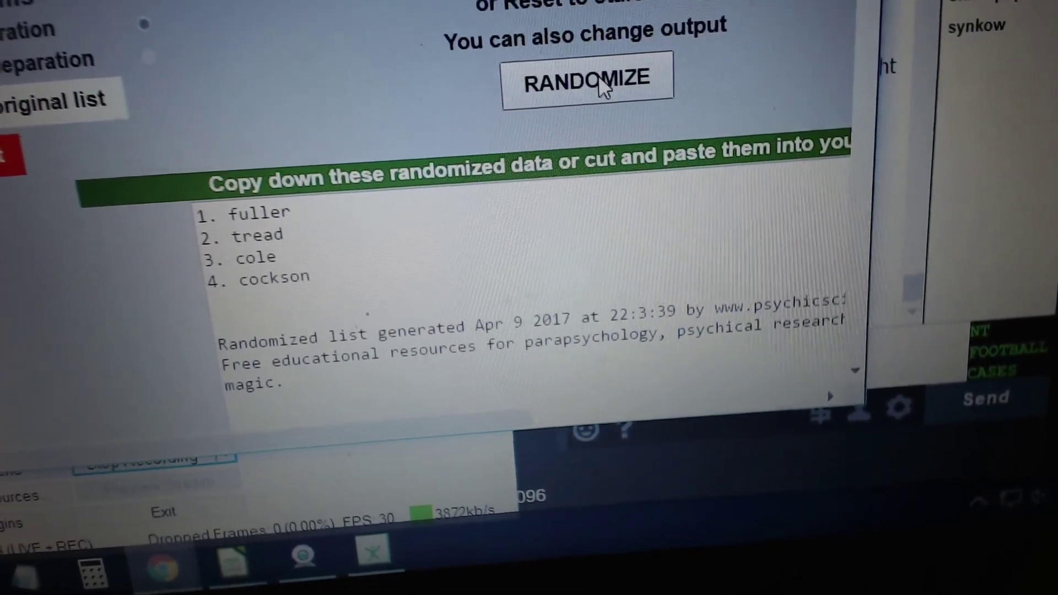